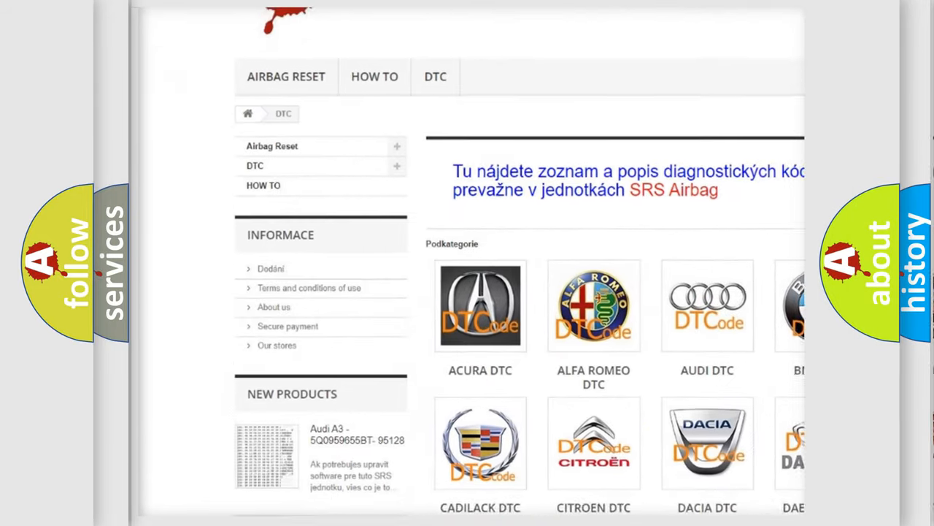
scroll("down", 3)
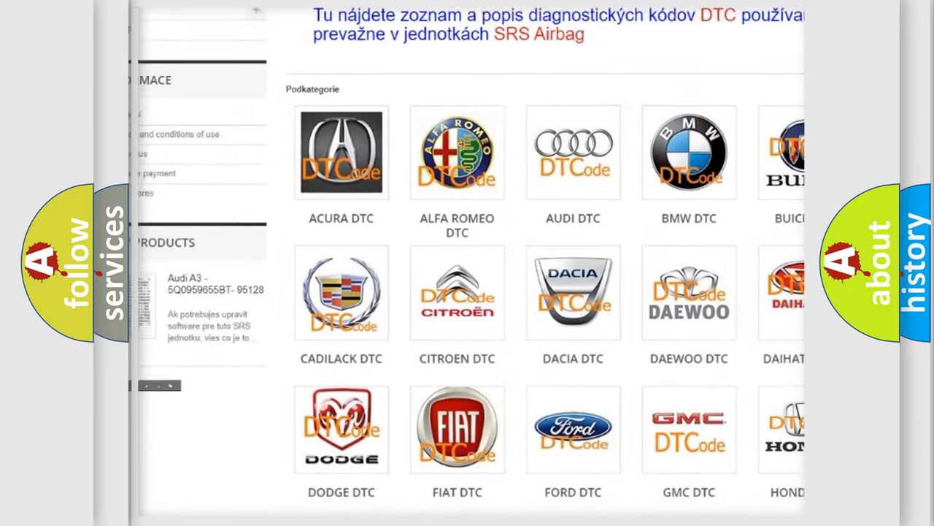
scroll("down", 3)
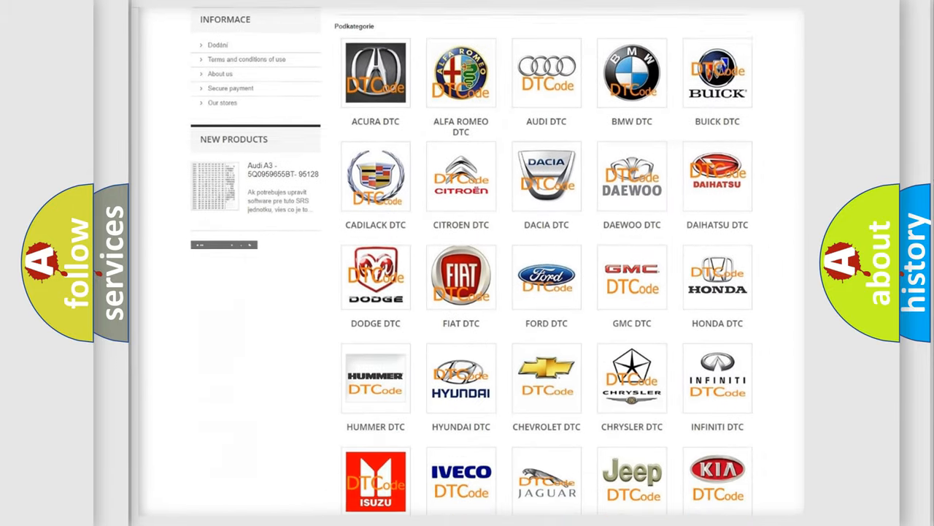